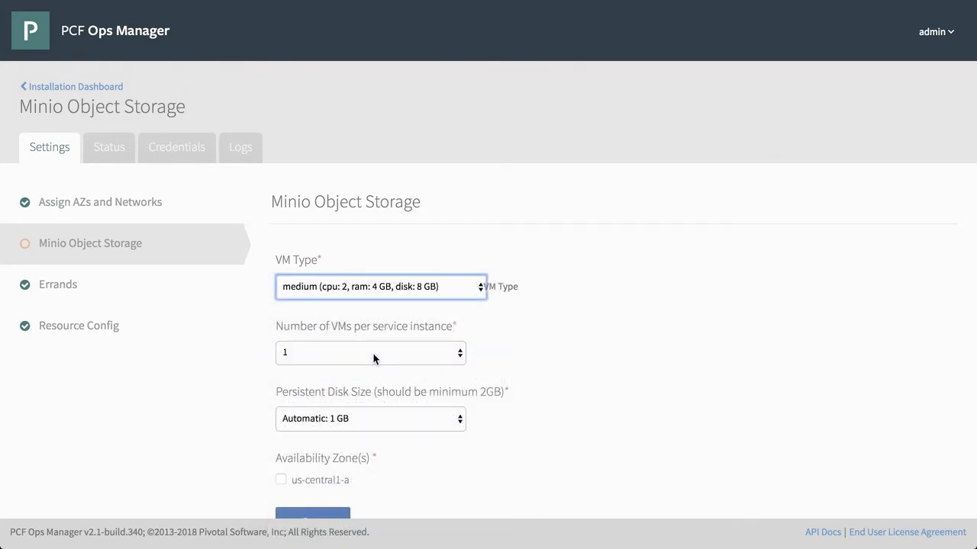
Step: Save the Minio tile settings with medium VM type, 1 VM per instance and Automatic disk
left_click(74, 85)
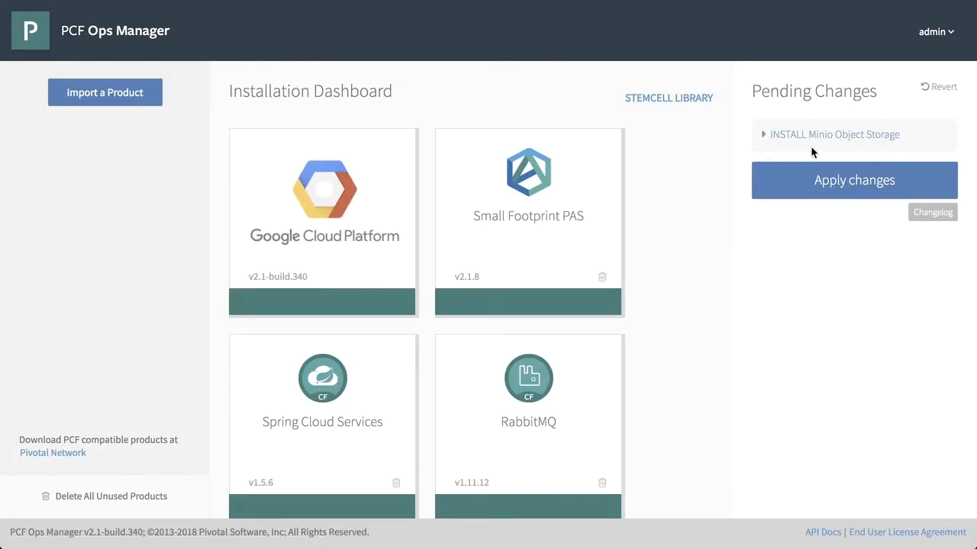
Step: Apply the pending changes so Minio Object Storage installs successfully
left_click(855, 180)
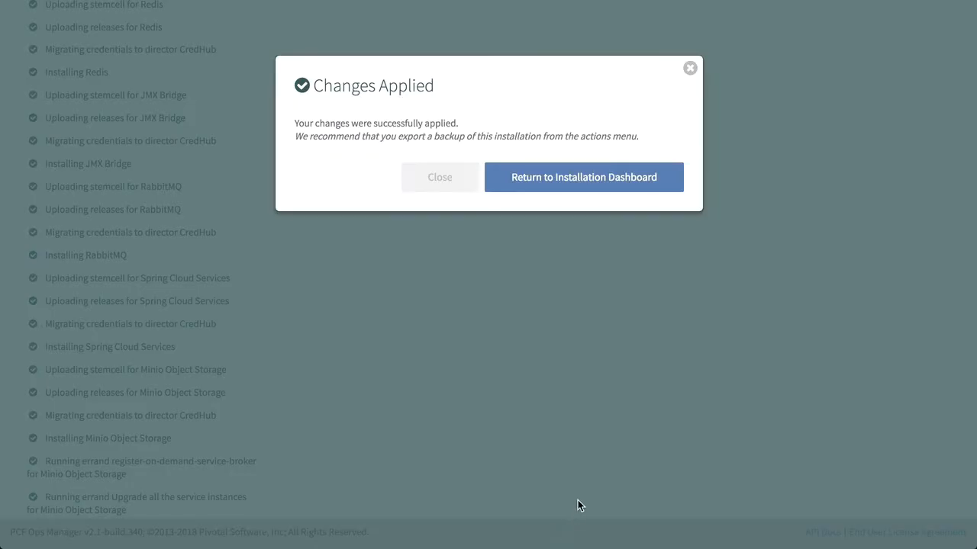
Step: Return to the Installation Dashboard listing Minio Object Storage v1.0.5
left_click(583, 177)
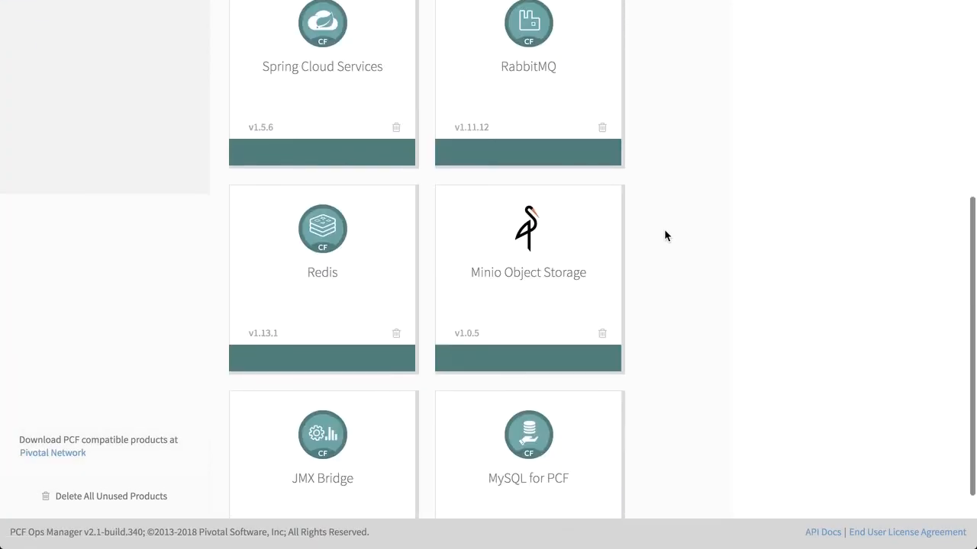
mouse_move(562, 394)
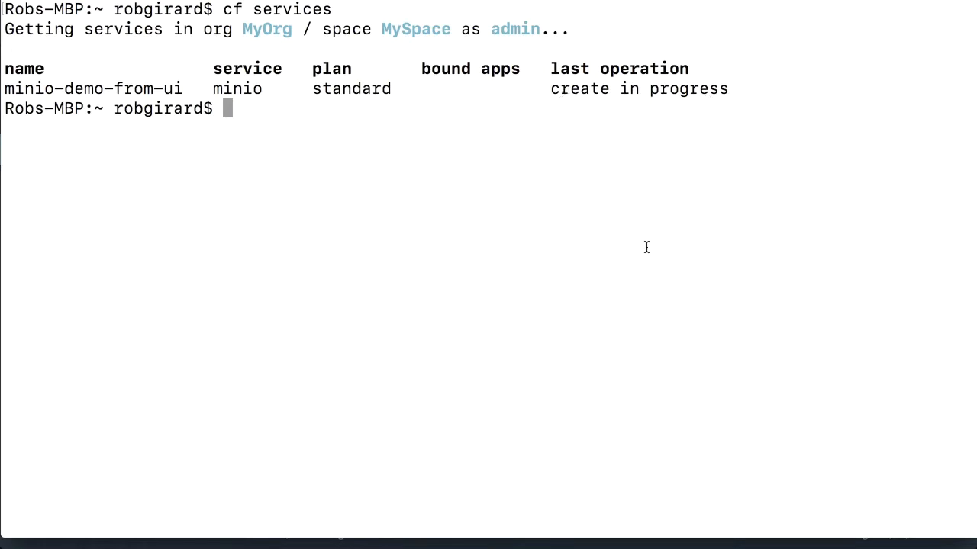
Step: Create a second standard-plan Minio instance with cf create-service minio standard
type("cf create-service minio standard minio-")
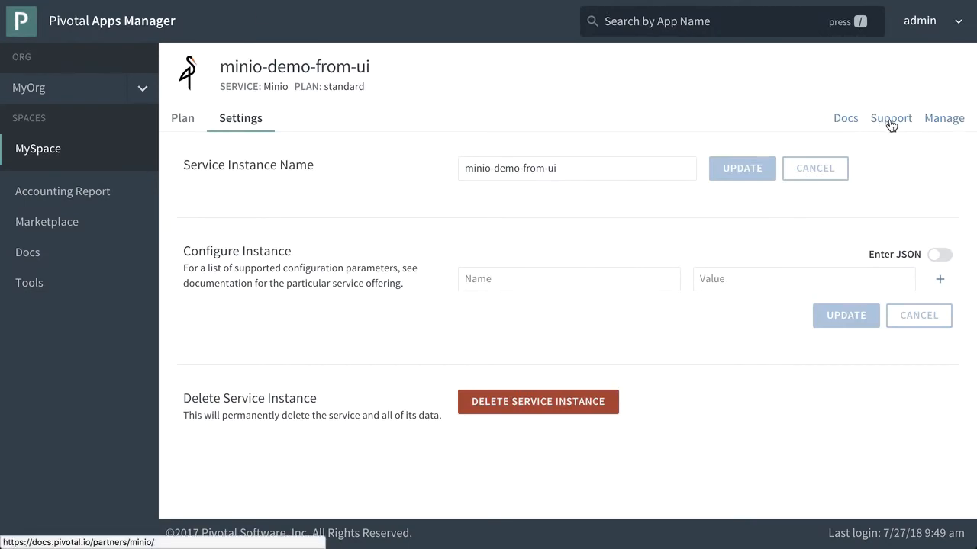
mouse_move(943, 118)
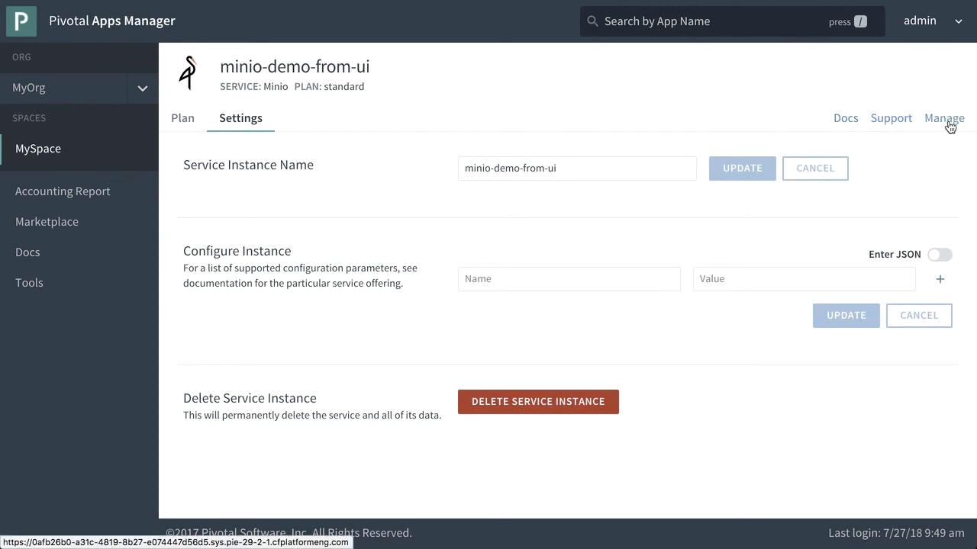
Step: Reach the instance's Minio Browser console via Manage and begin adding a bucket
left_click(943, 119)
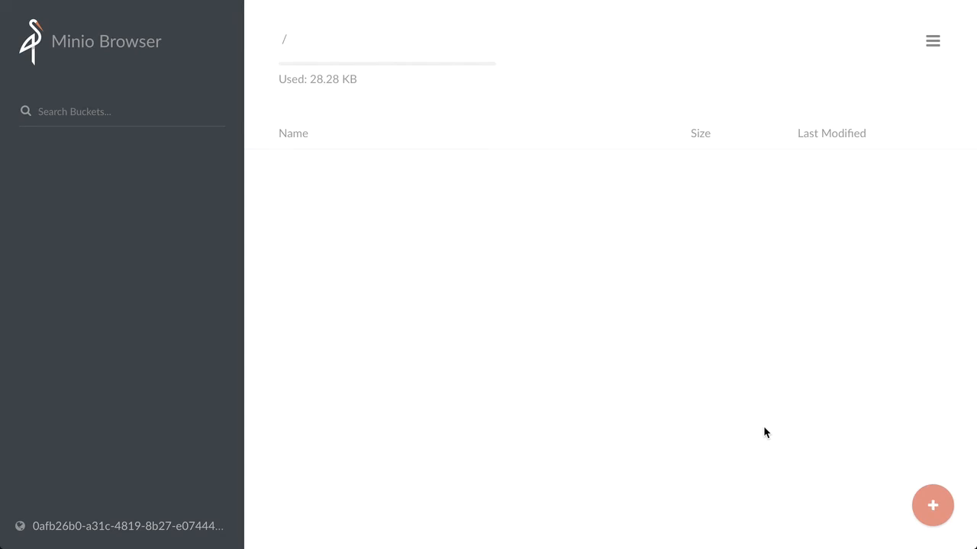
left_click(932, 41)
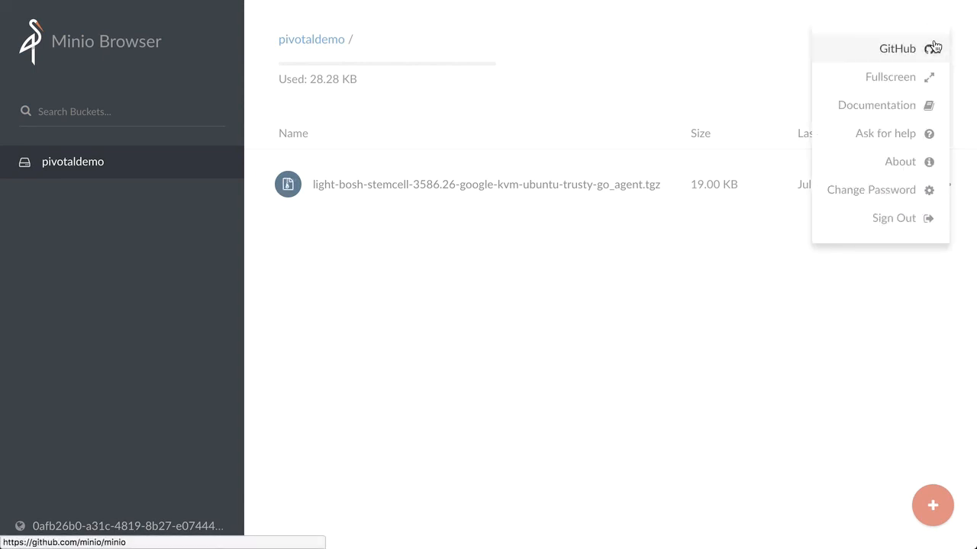